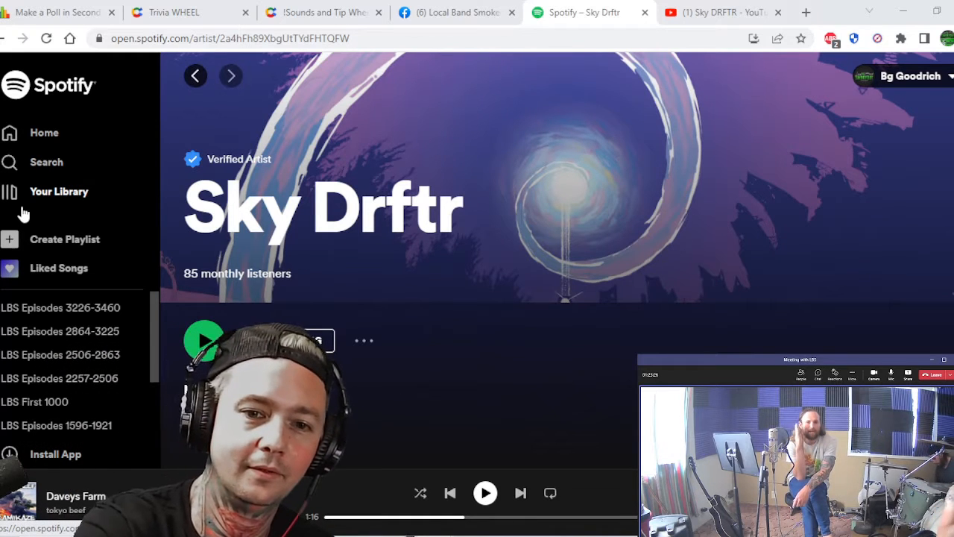
Step: Bring up the 2022 Johnny Harpoon album and scroll its seven tracks, from Pilot through Follow
click(290, 340)
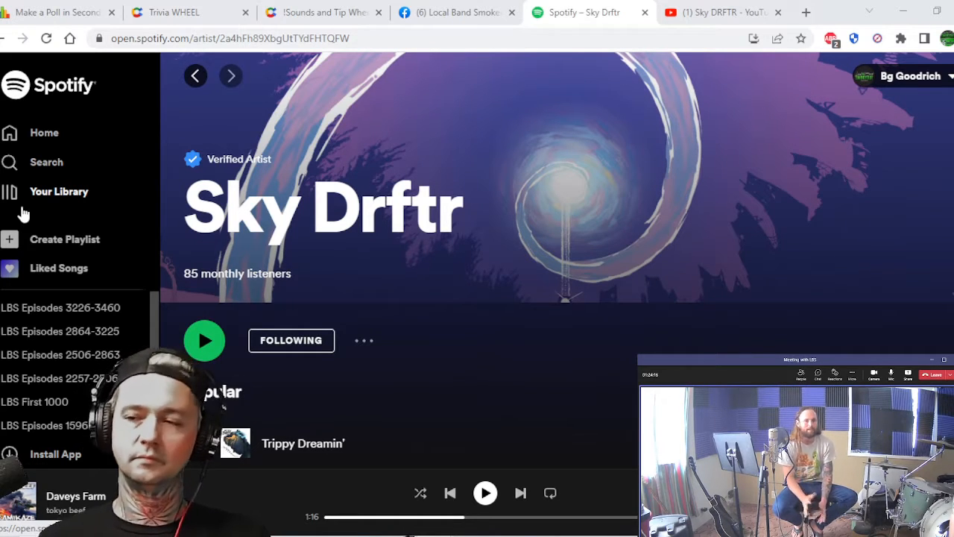
scroll(down, 3)
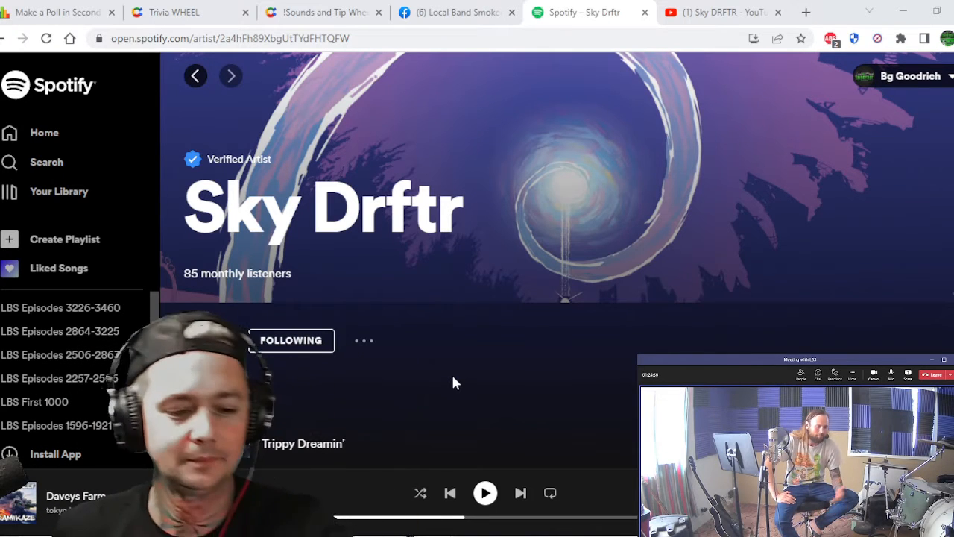
click(486, 493)
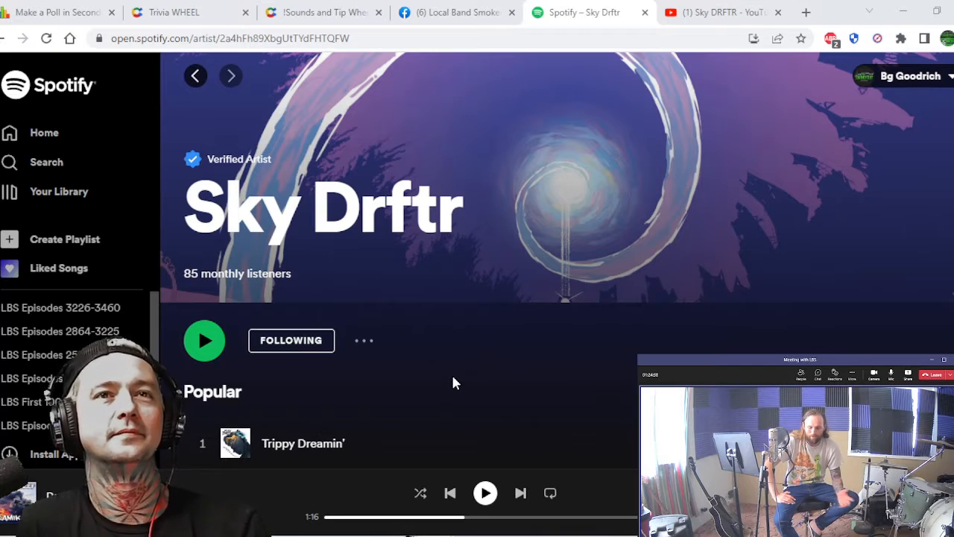
scroll(down, 3)
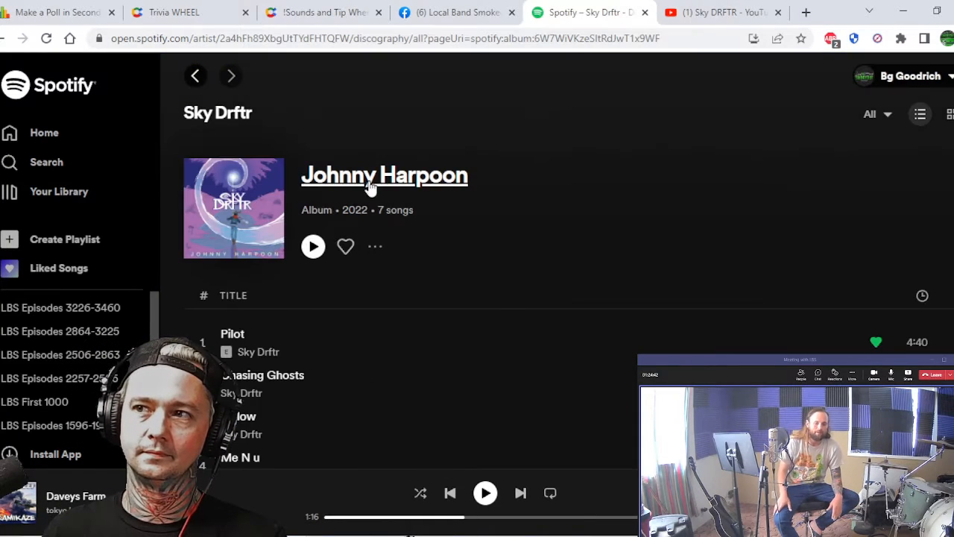
scroll(down, 3)
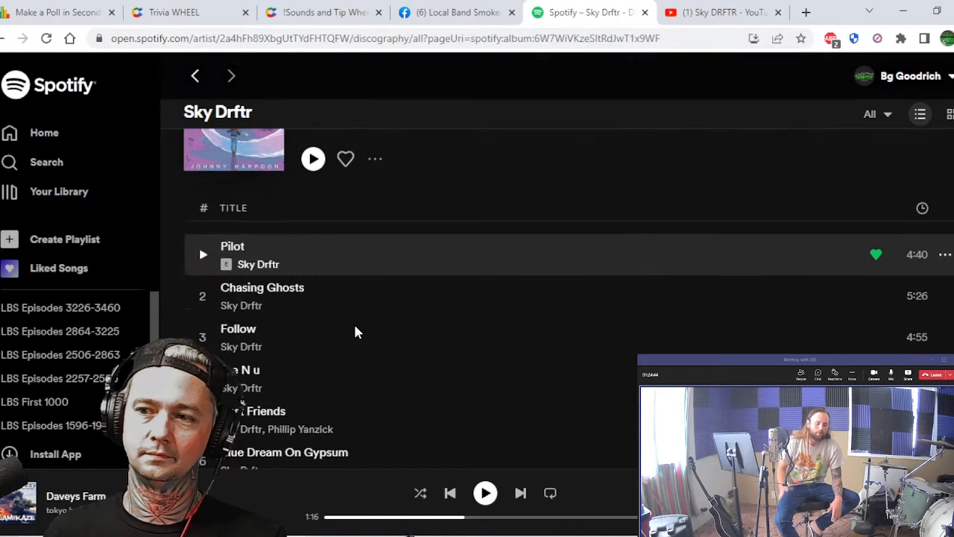
scroll(down, 3)
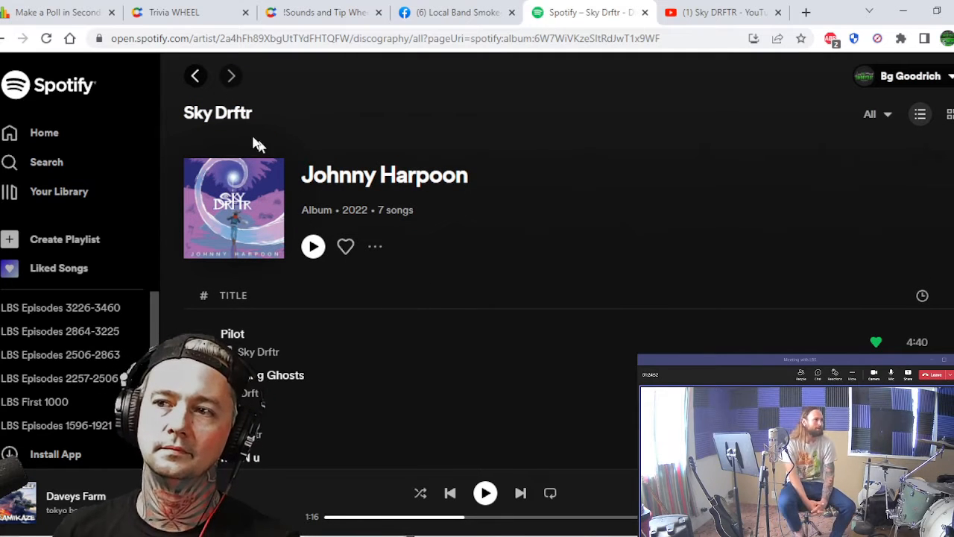
mouse_move(195, 75)
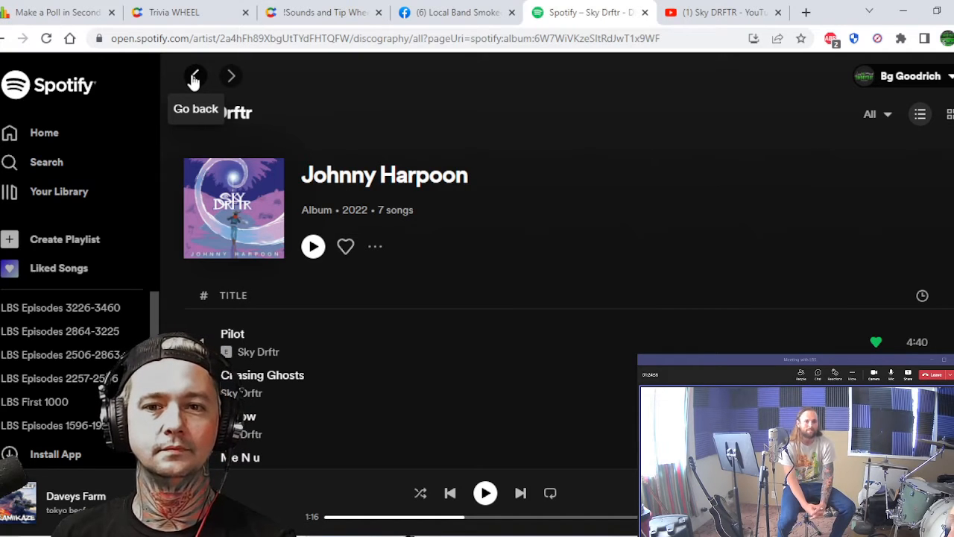
Step: Go back to Sky Drftr's artist page and view the top of the Popular list with Trippy Dreamin'
click(194, 75)
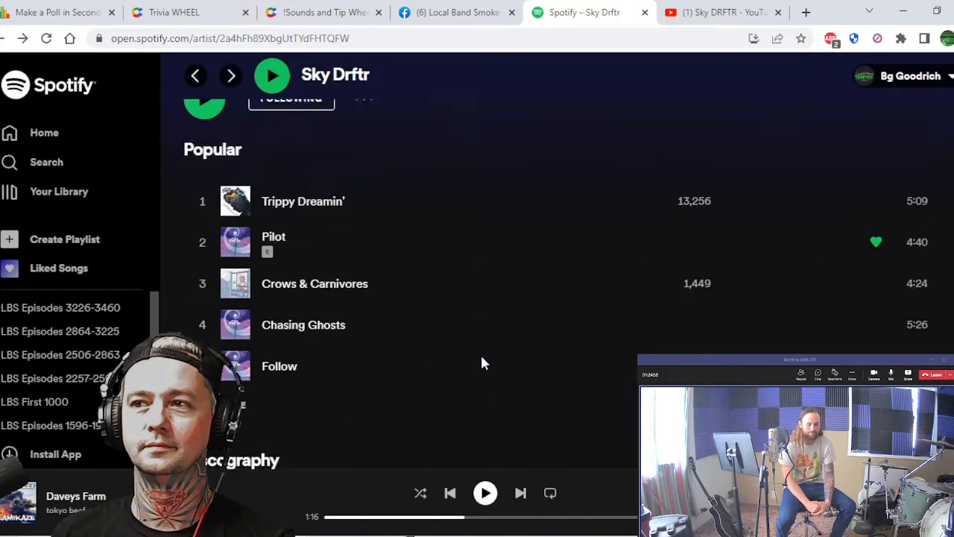
scroll(up, 3)
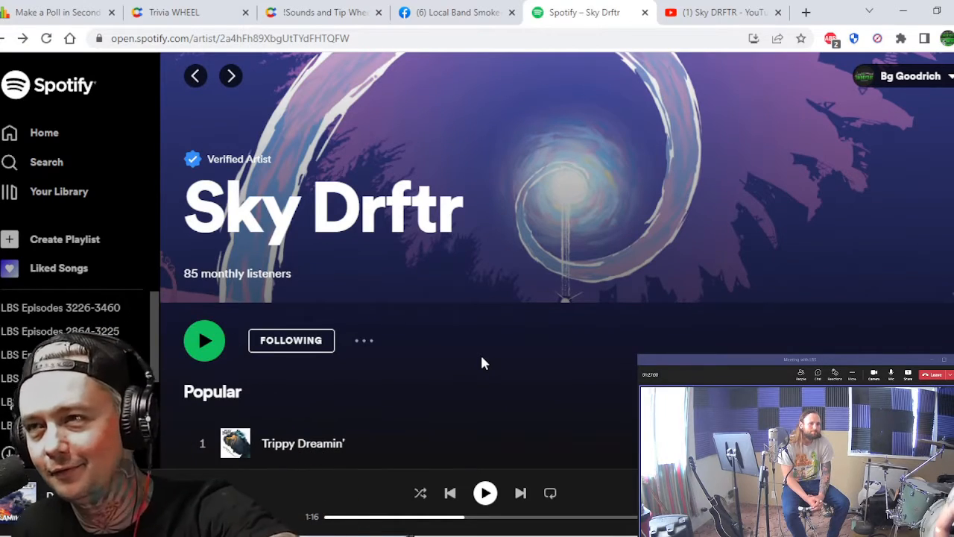
Step: Watch the Best Friends feat. Phil Yanzick video, then bring up another Sky Drftr video from the skydrftr search
click(719, 12)
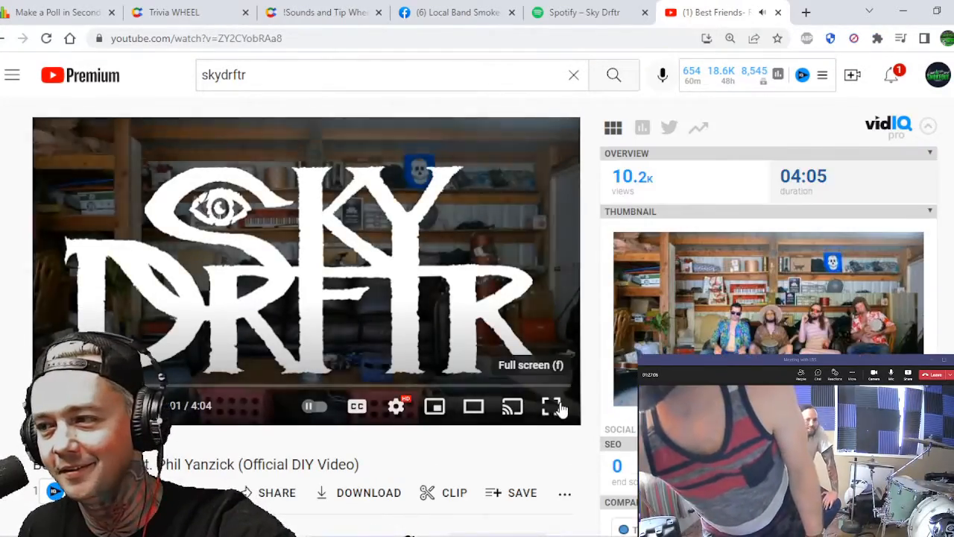
click(551, 405)
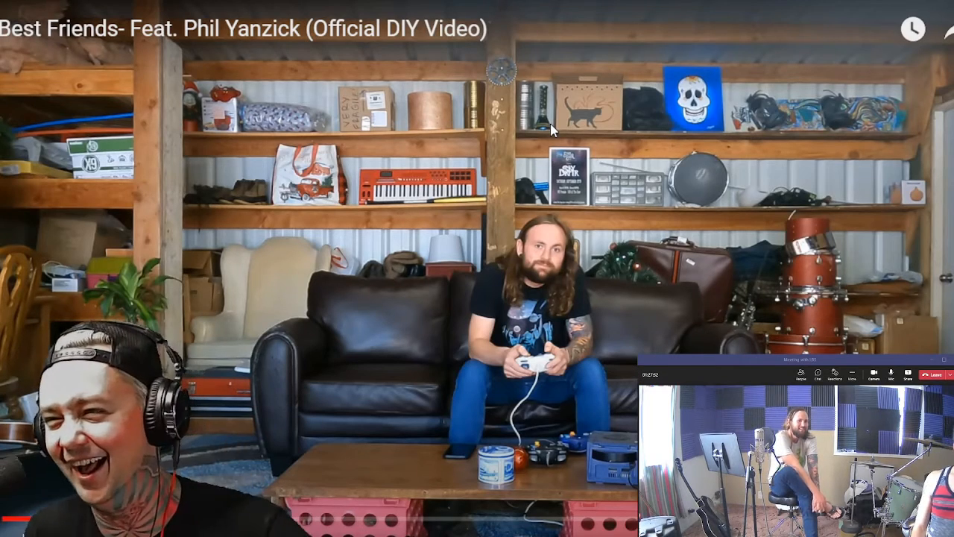
mouse_move(632, 298)
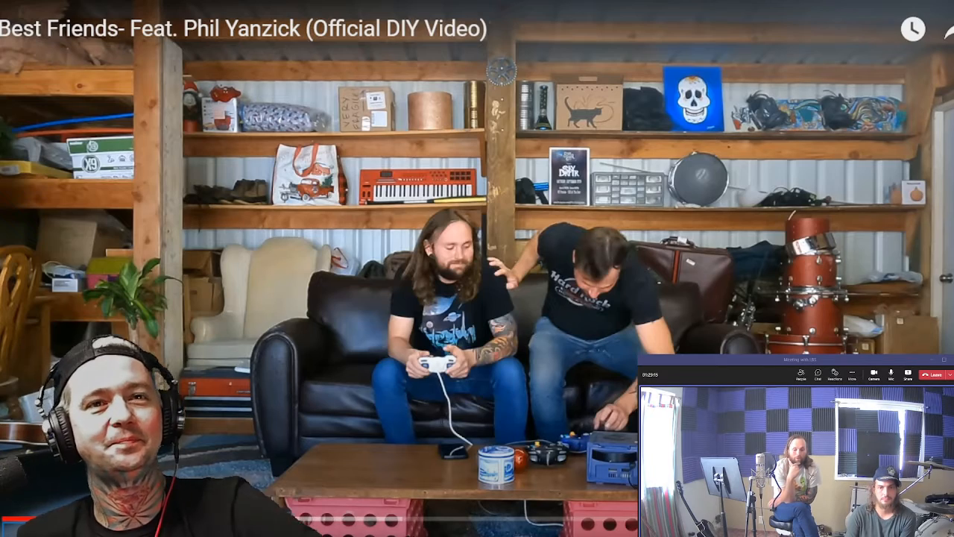
click(588, 11)
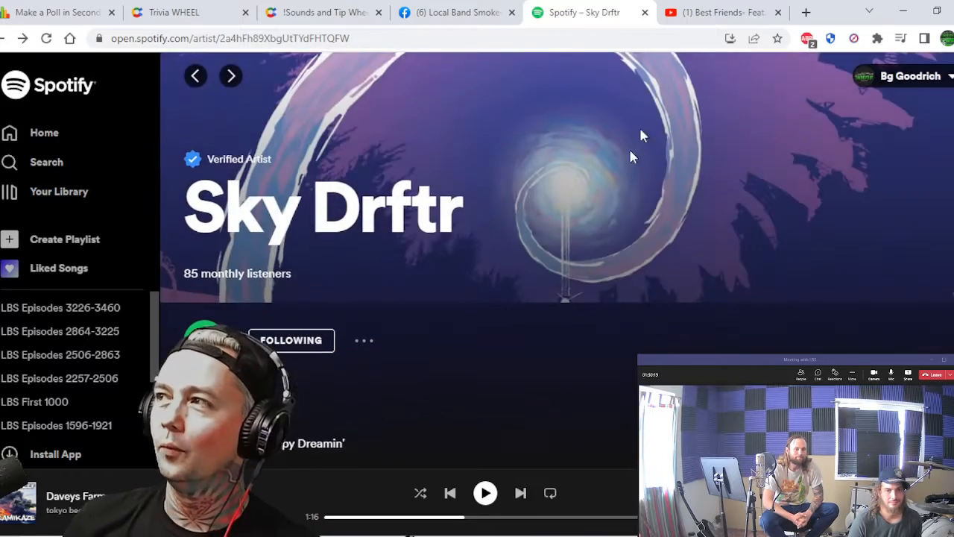
click(719, 12)
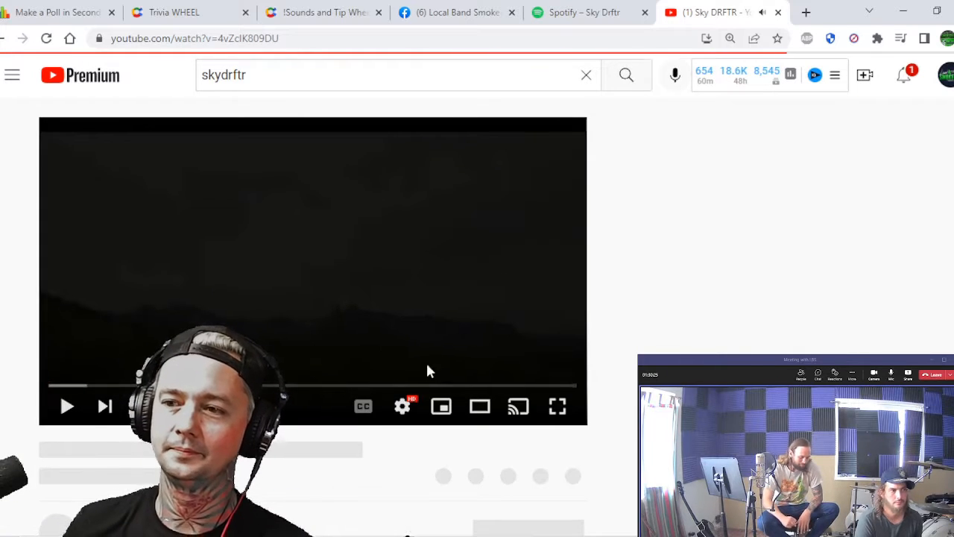
Step: Watch the Follow official music video full screen, then return to the Spotify Sky Drftr page
click(557, 405)
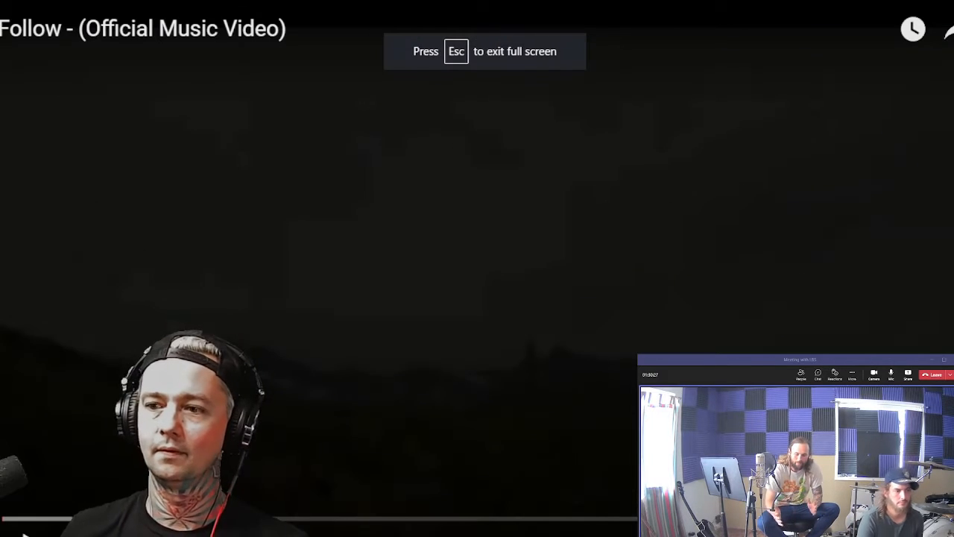
key(Escape)
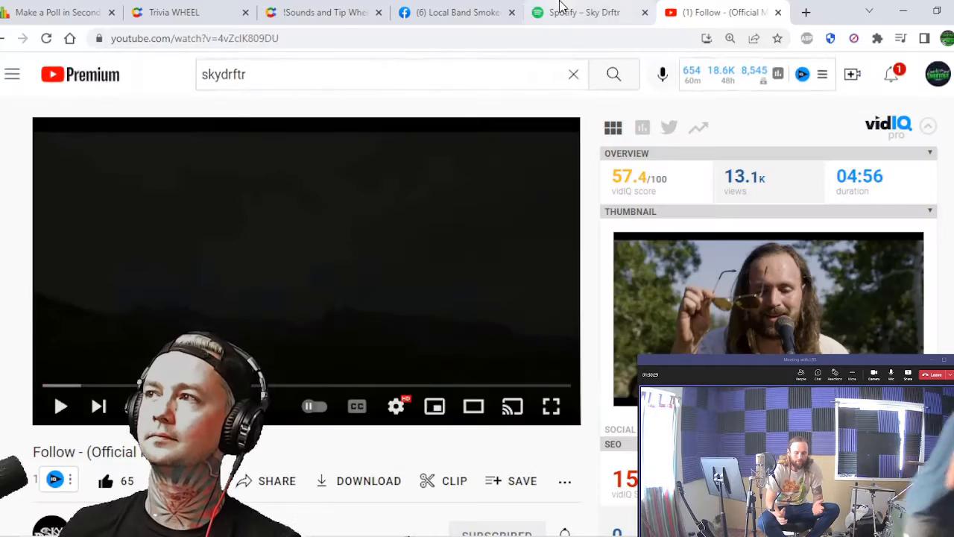
click(589, 12)
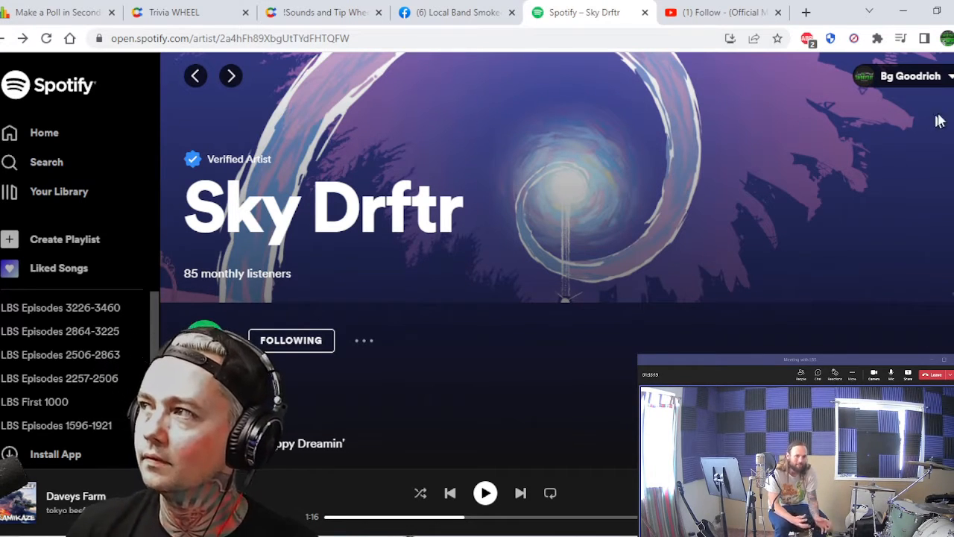
Step: Return to the Follow music video and play it full screen from the logo title card
click(719, 12)
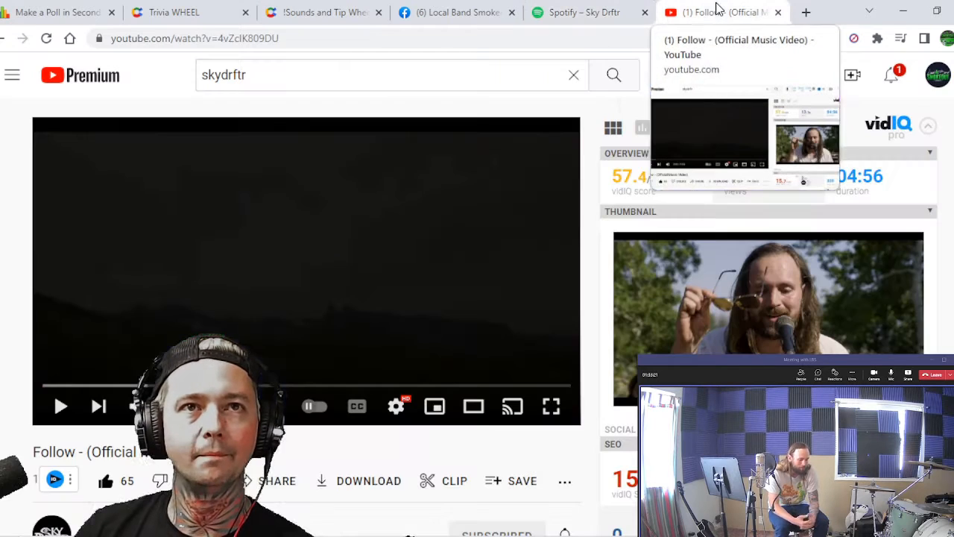
click(552, 405)
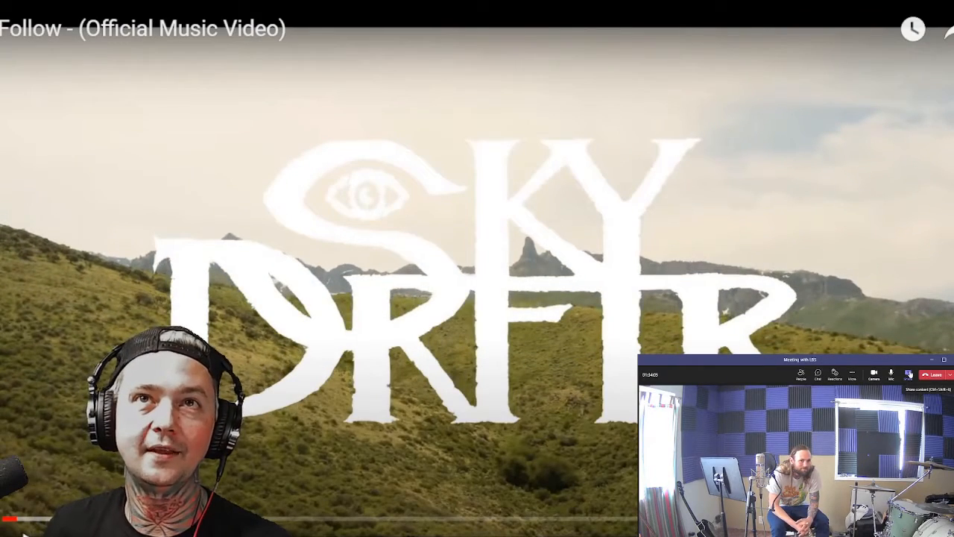
Step: Exit full screen so the Follow video plays on its regular watch page
click(908, 374)
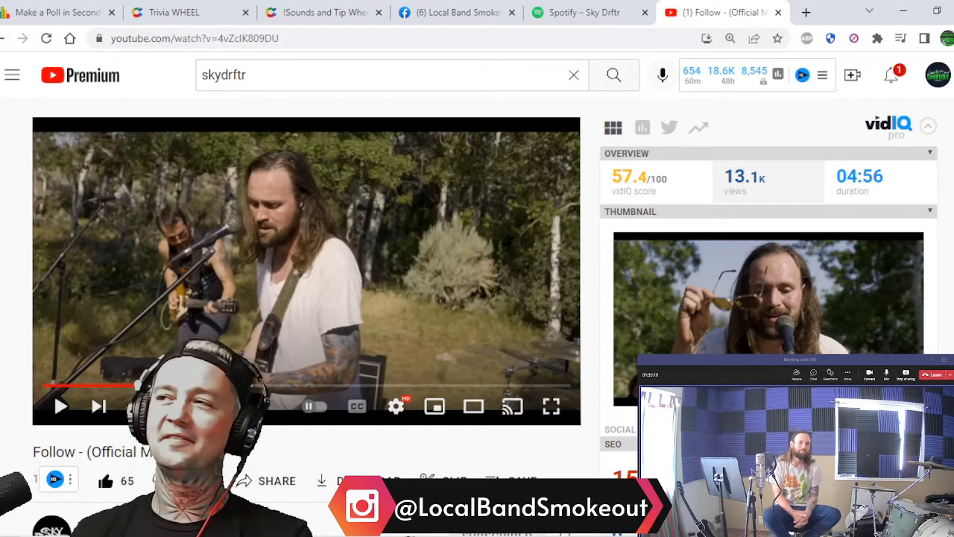
Step: Switch from the Follow video to Sky Drftr's Spotify artist page with 85 monthly listeners
click(589, 12)
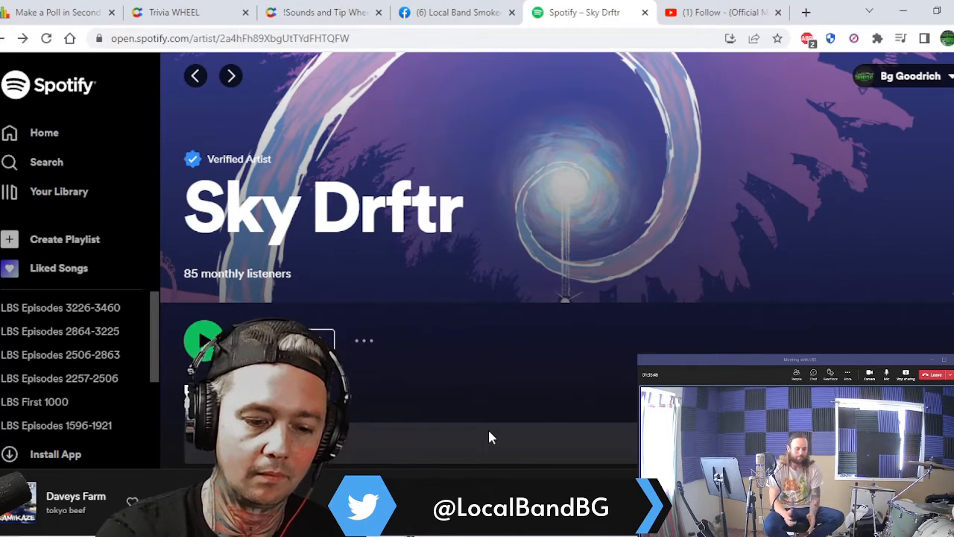
Step: Scroll through the Popular tracks on Sky Drftr's Spotify page and back to the top
click(204, 340)
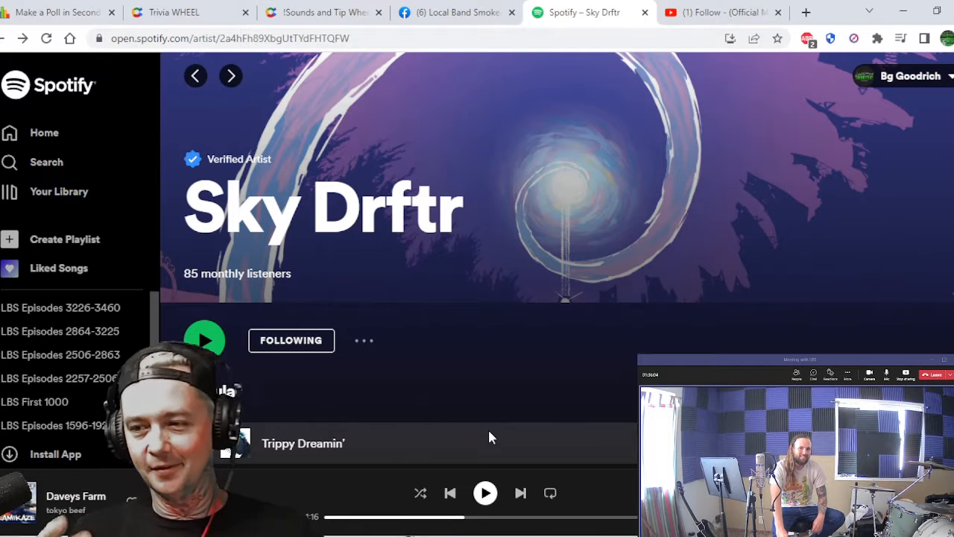
scroll(down, 3)
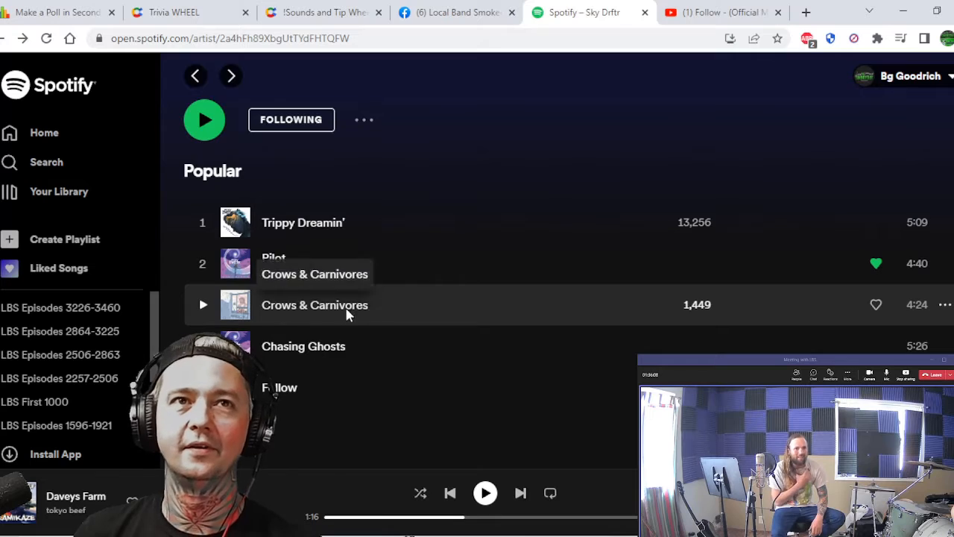
scroll(up, 3)
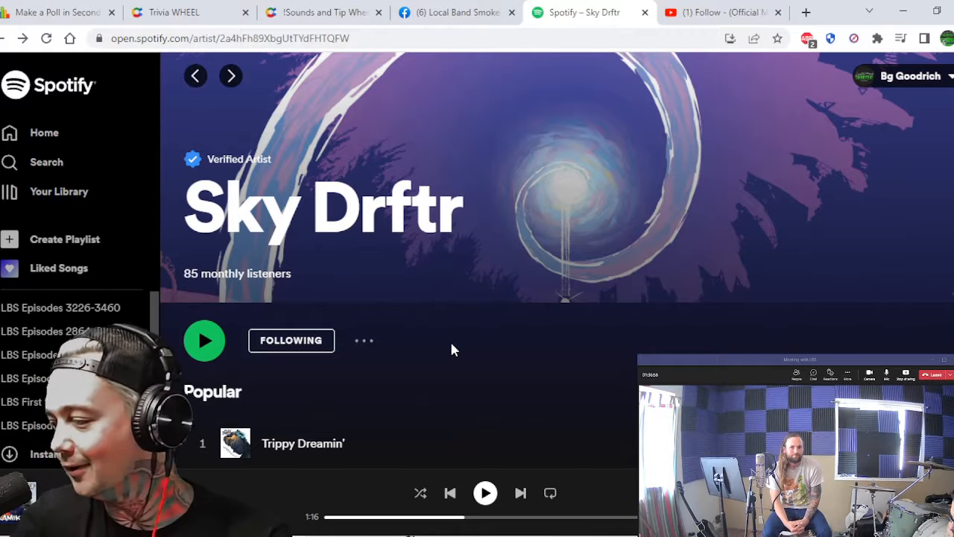
mouse_move(611, 319)
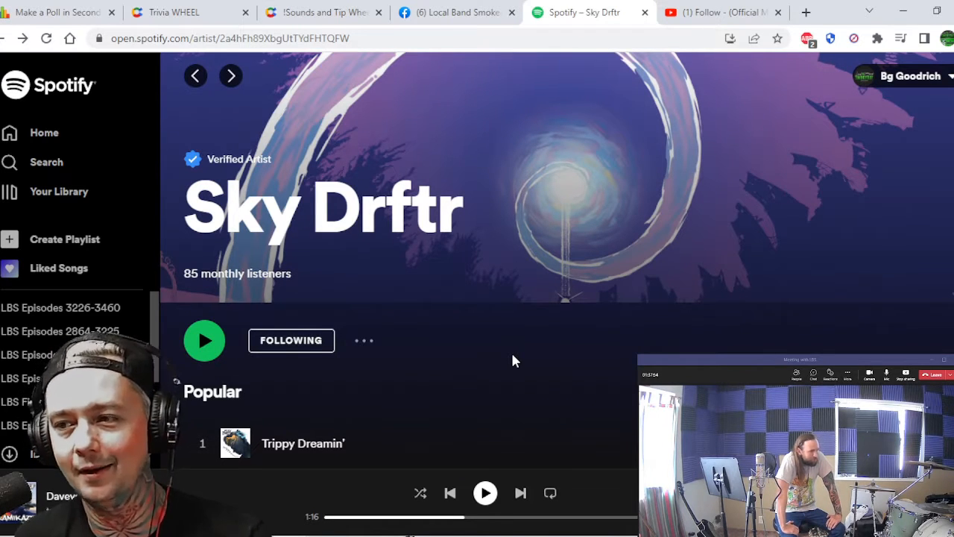
Step: Play Crows & Carnivores from the Popular list and pause it at 0:41
scroll(down, 3)
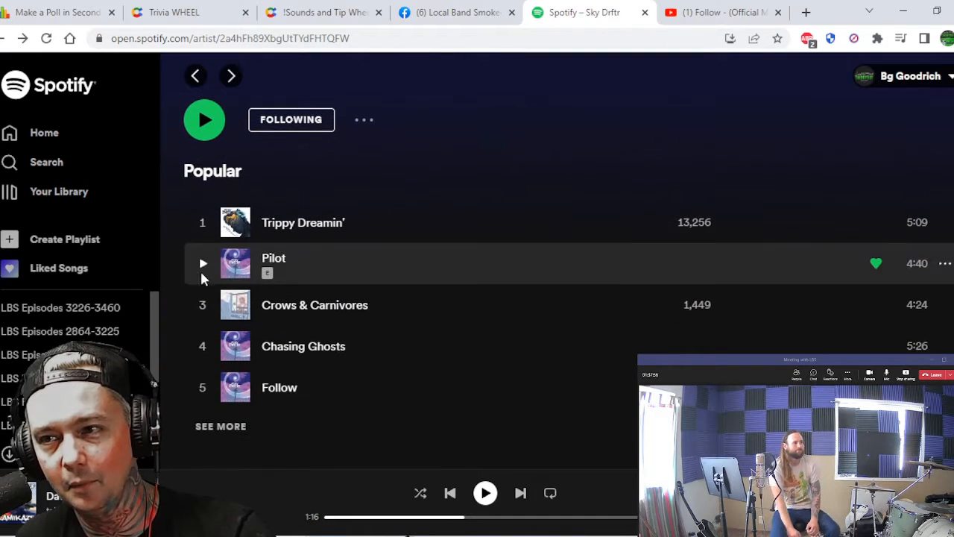
mouse_move(202, 304)
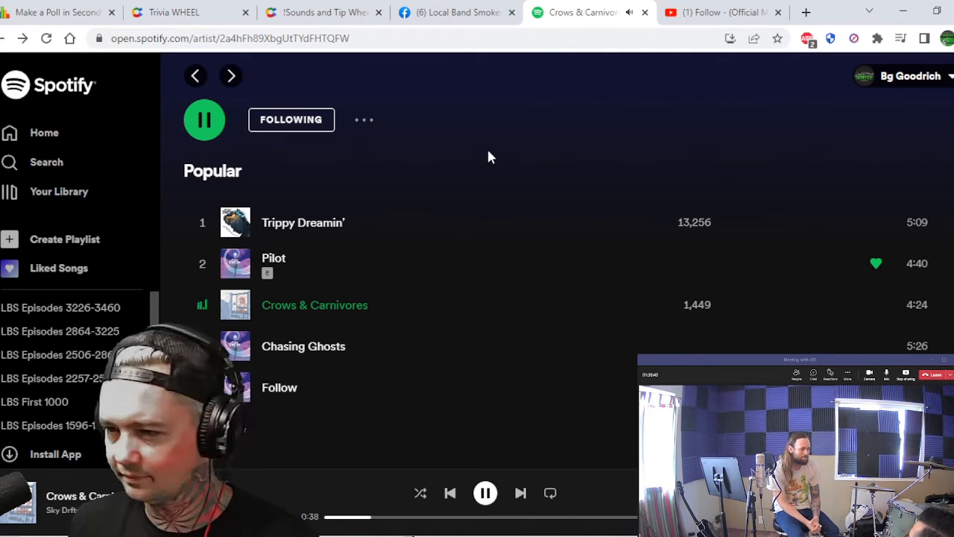
mouse_move(462, 472)
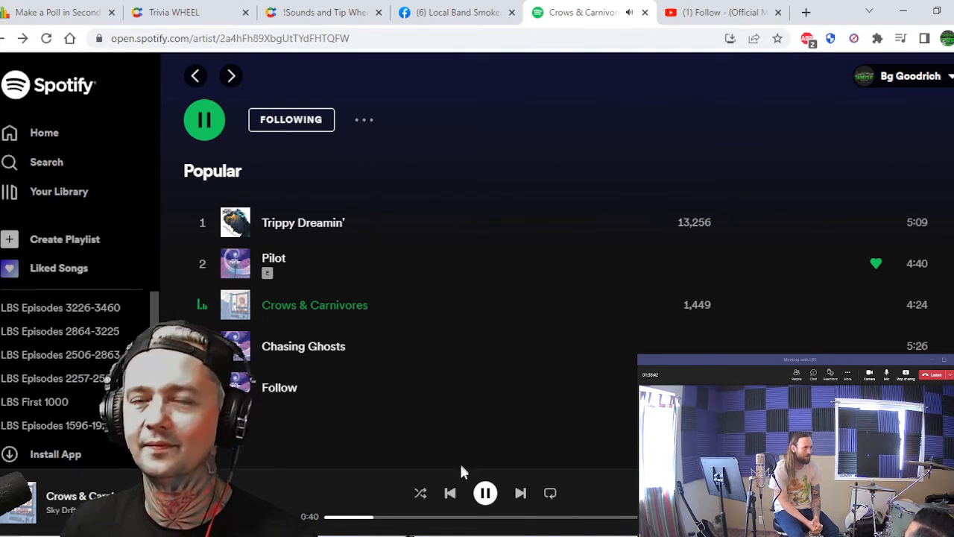
click(205, 119)
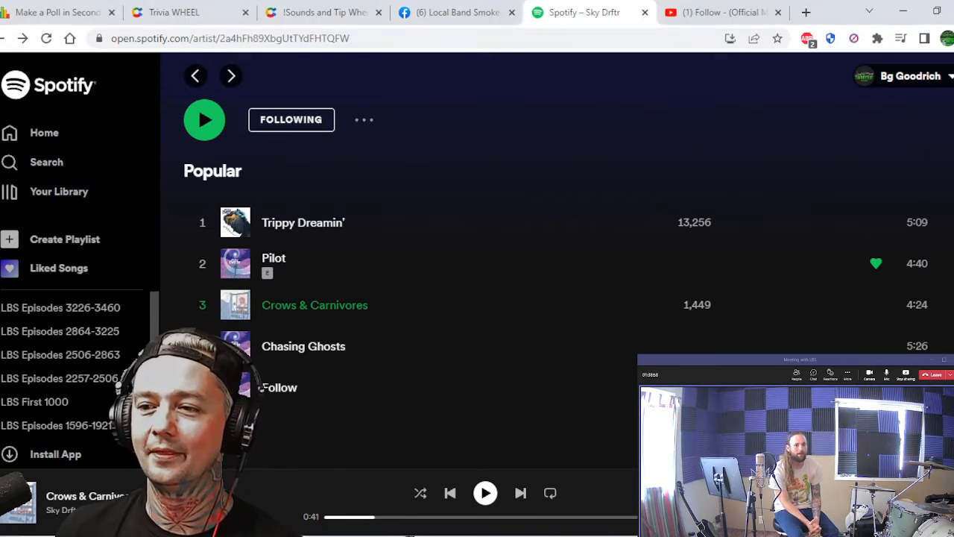
Step: Resume Crows & Carnivores, pause again at 0:52, then switch to the Trivia Wheel showing Mandatory Dubstep
scroll(down, 3)
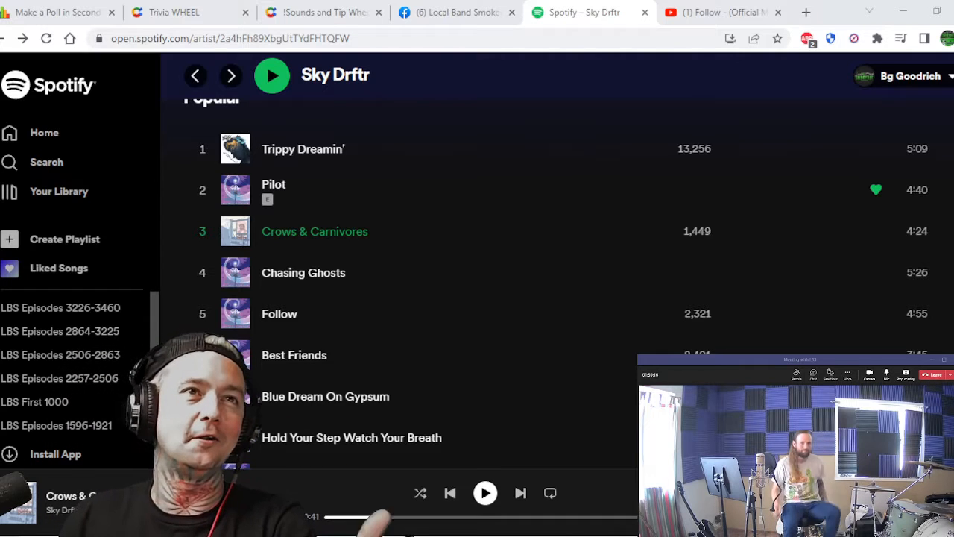
mouse_move(343, 313)
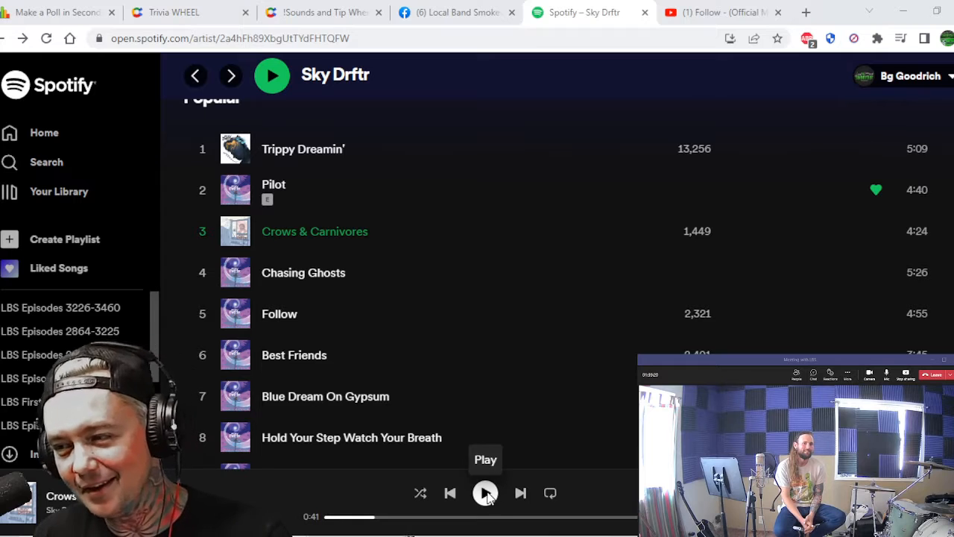
click(485, 493)
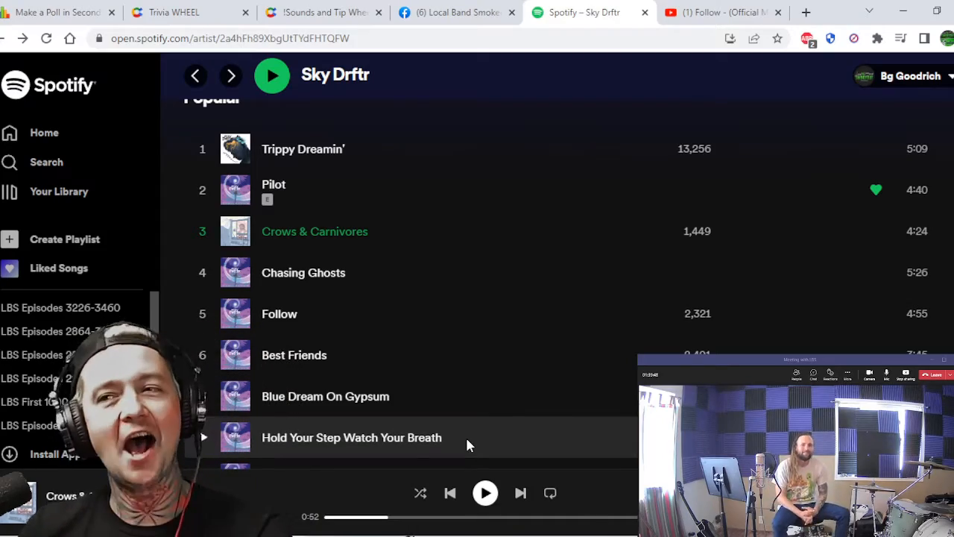
click(190, 12)
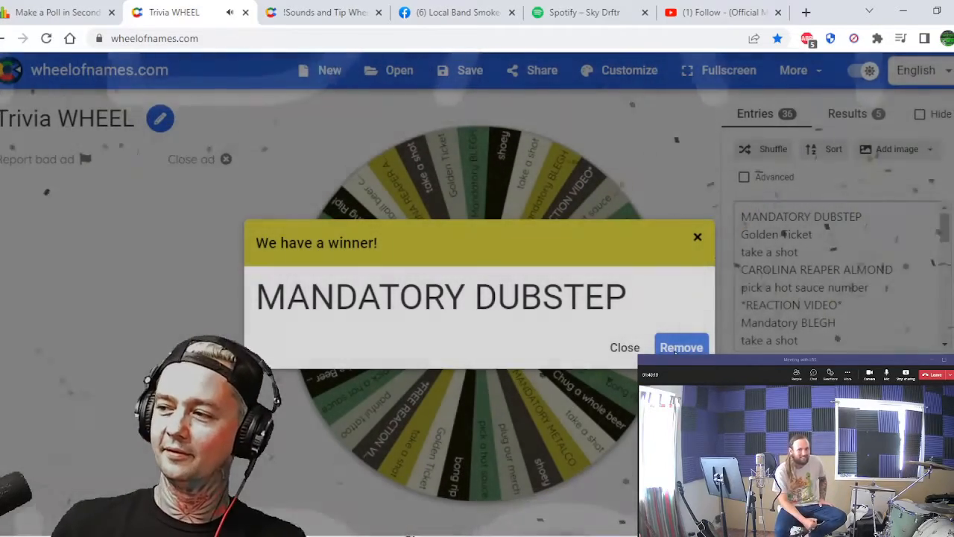
Step: Switch from the MANDATORY DUBSTEP wheel result to Sky Drftr's Follow music video on YouTube
click(681, 347)
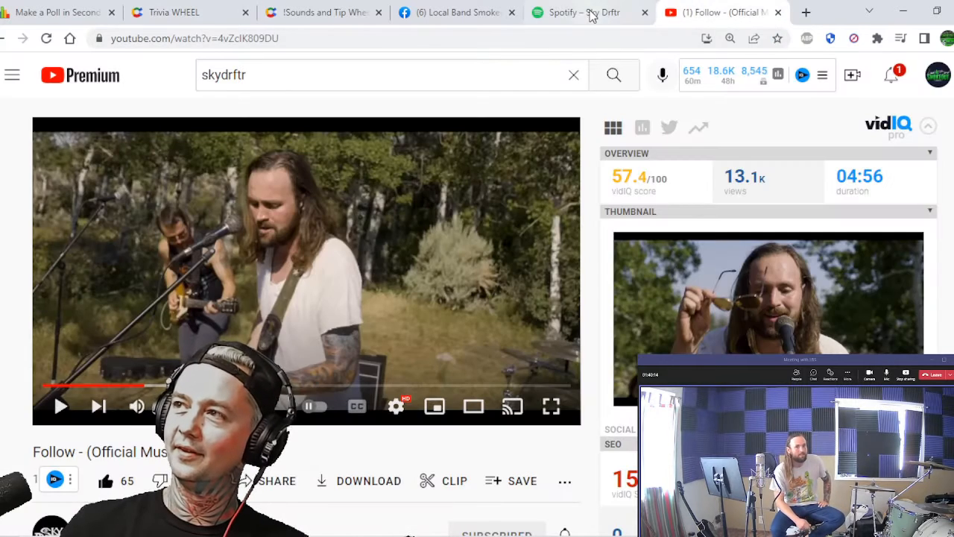
Step: Return to Sky Drftr's Spotify artist page, Crows & Carnivores still paused at 0:52
click(589, 12)
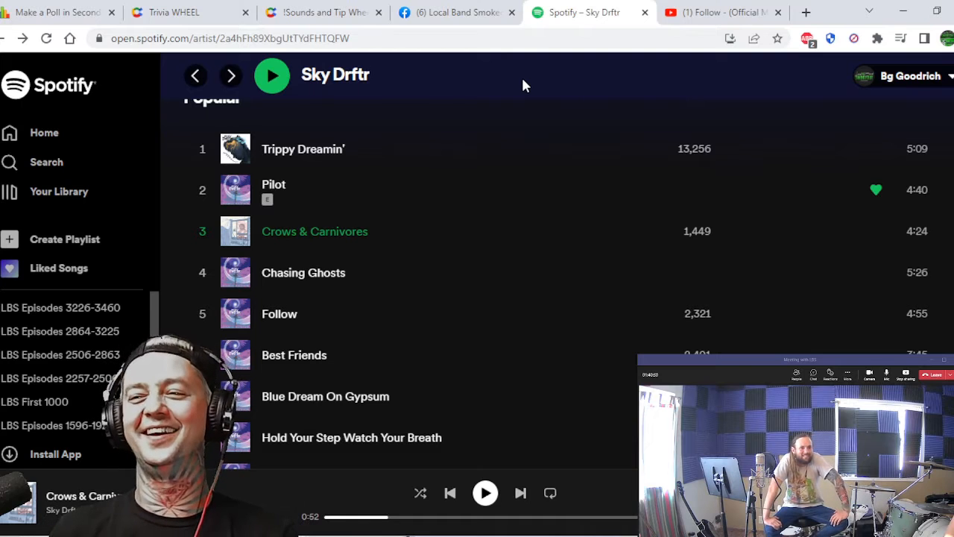
Step: Scroll Sky Drftr's Popular list past track 8 to show Me N u
scroll(down, 3)
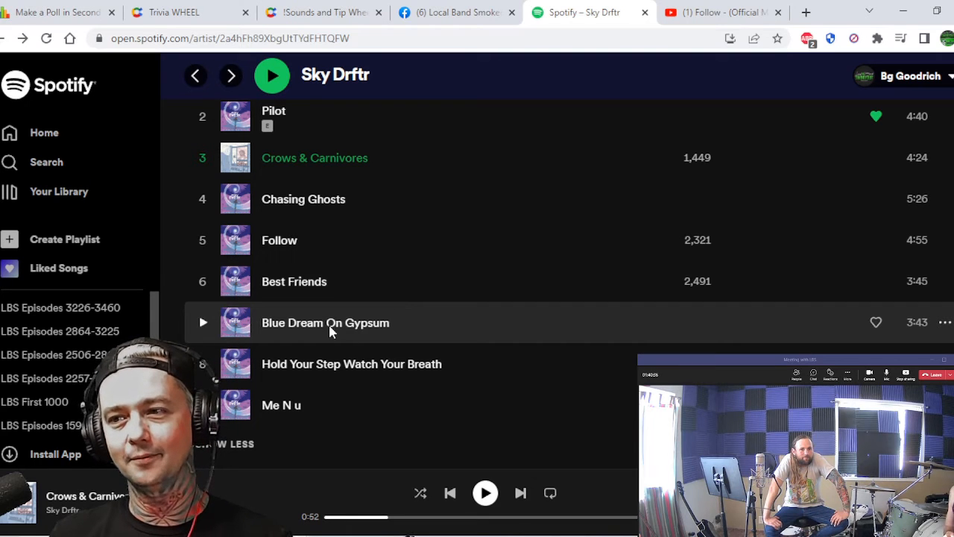
mouse_move(326, 322)
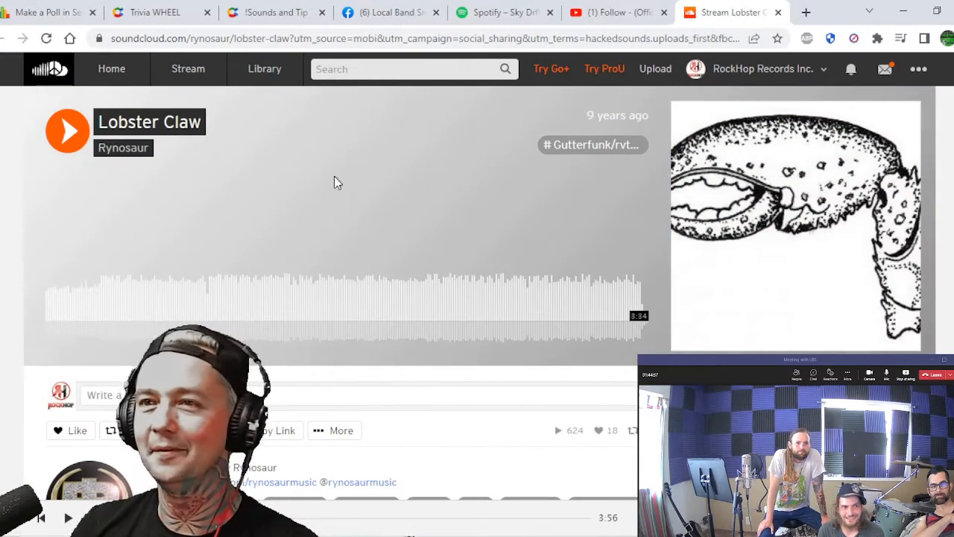
Step: Play Rynosaur's Lobster Claw, restarting it so it runs from the beginning past two minutes
click(67, 130)
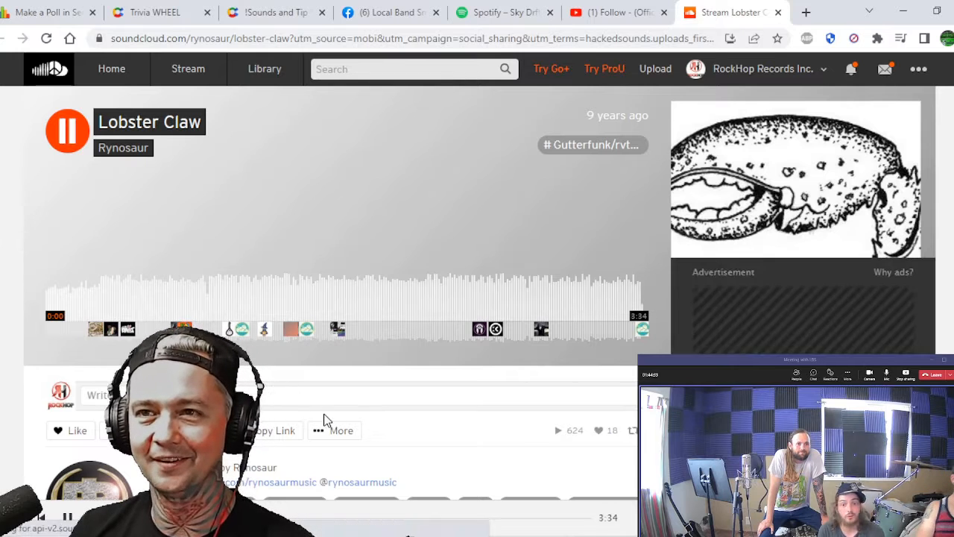
click(67, 130)
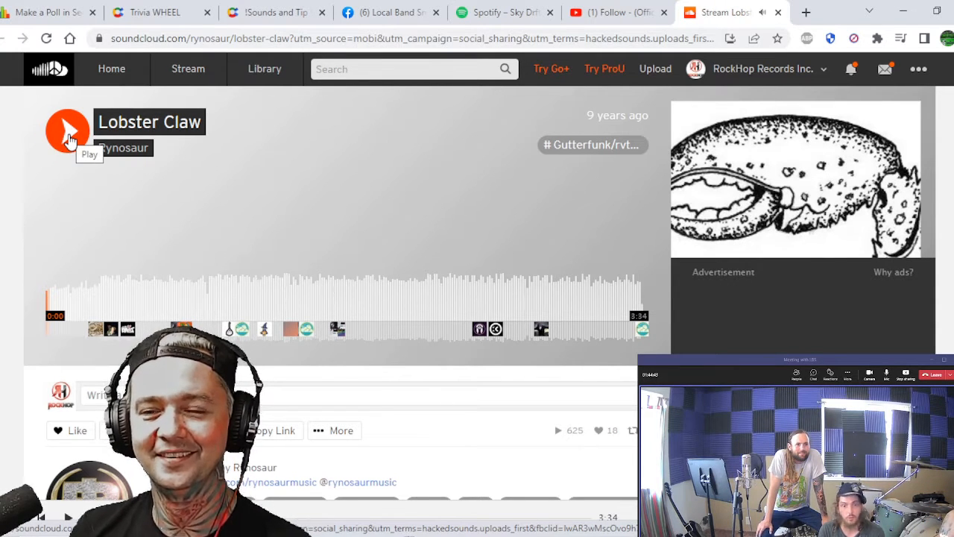
click(68, 130)
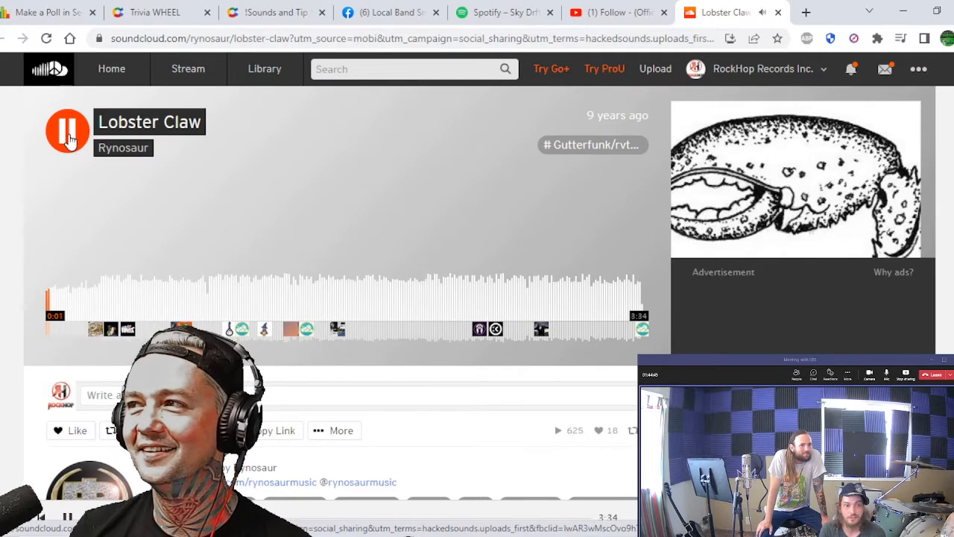
click(67, 131)
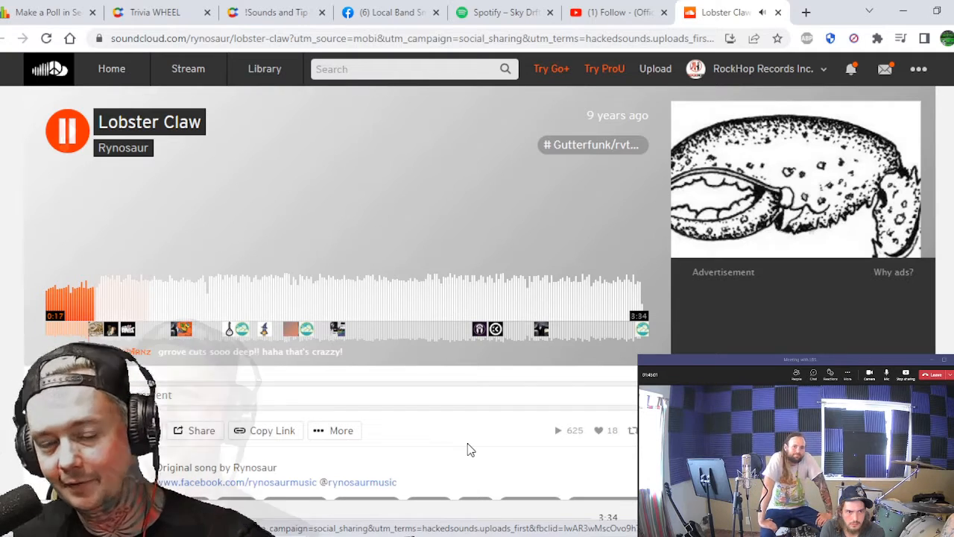
click(67, 130)
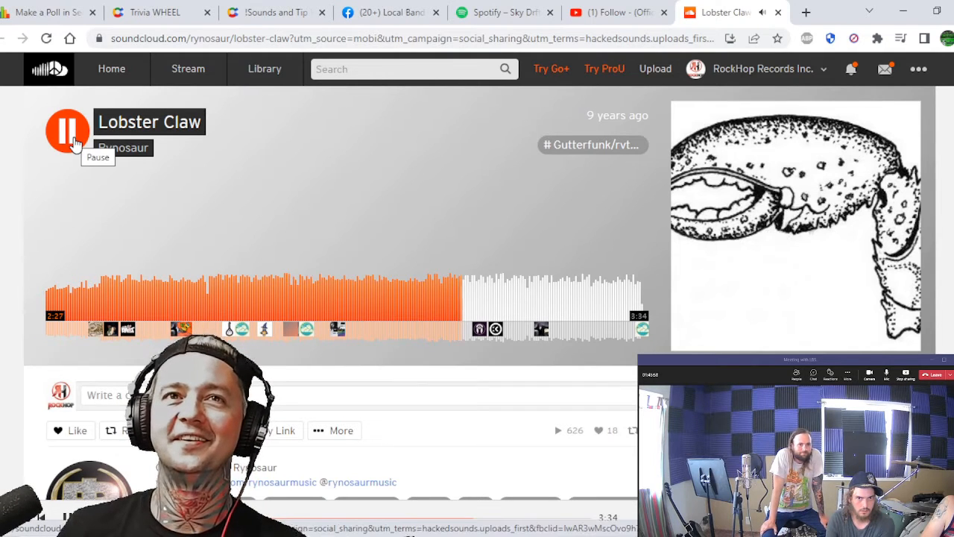
Step: Stop Lobster Claw at 2:28 and close the SoundCloud page, returning to the Follow video
click(67, 130)
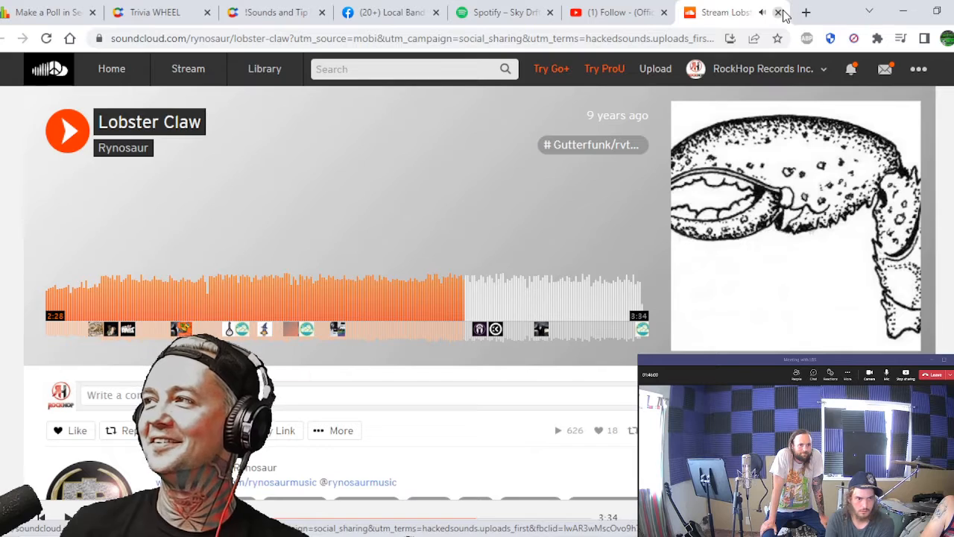
click(719, 12)
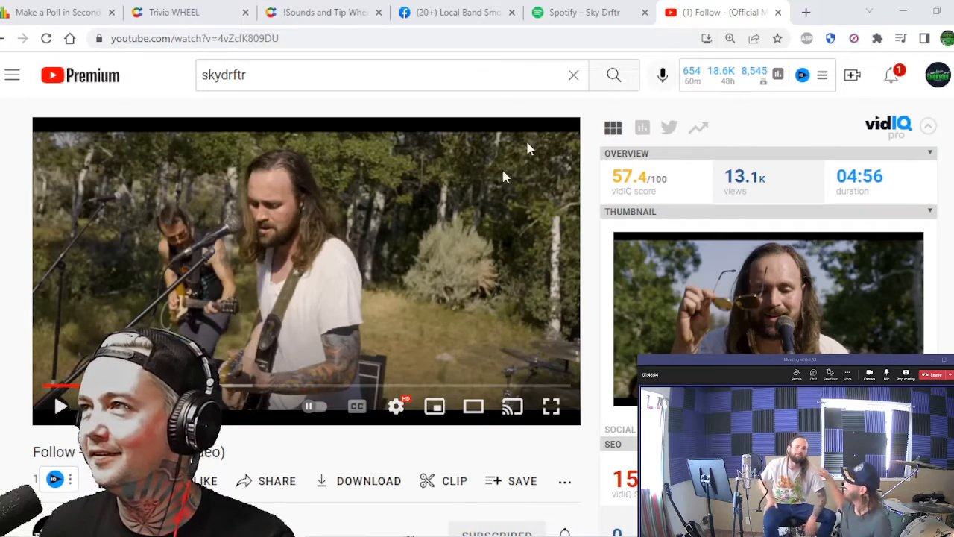
Step: Show the top of Sky Drftr's Spotify page with the Verified Artist banner and Following status
click(588, 12)
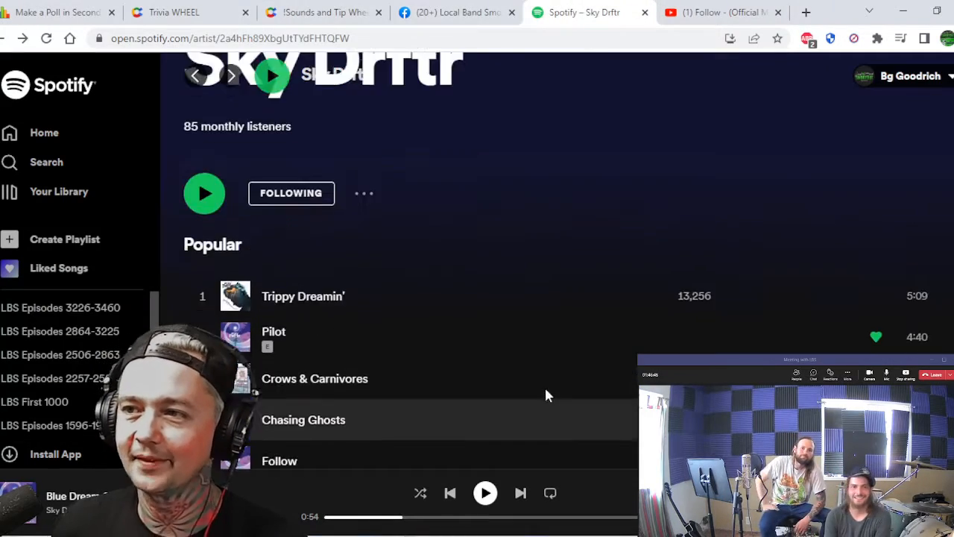
scroll(up, 3)
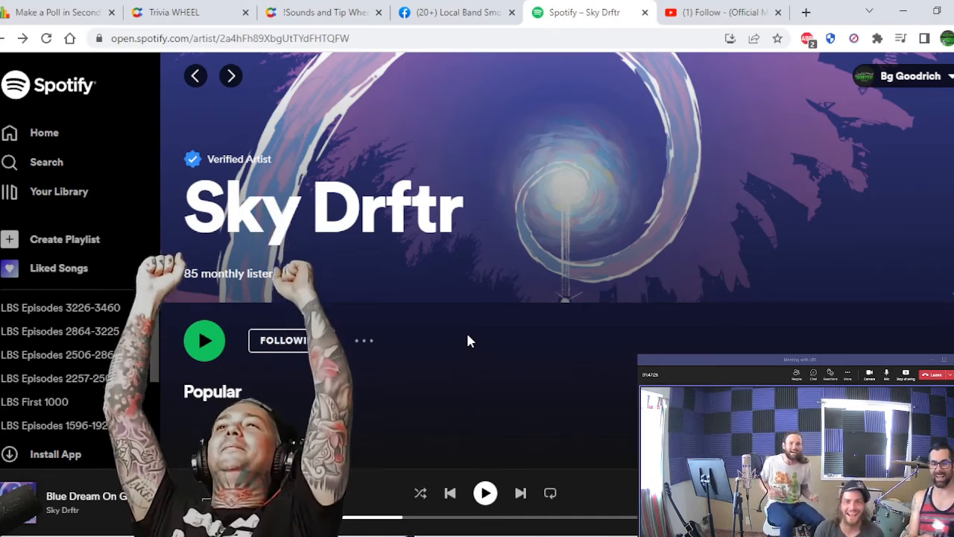
click(291, 340)
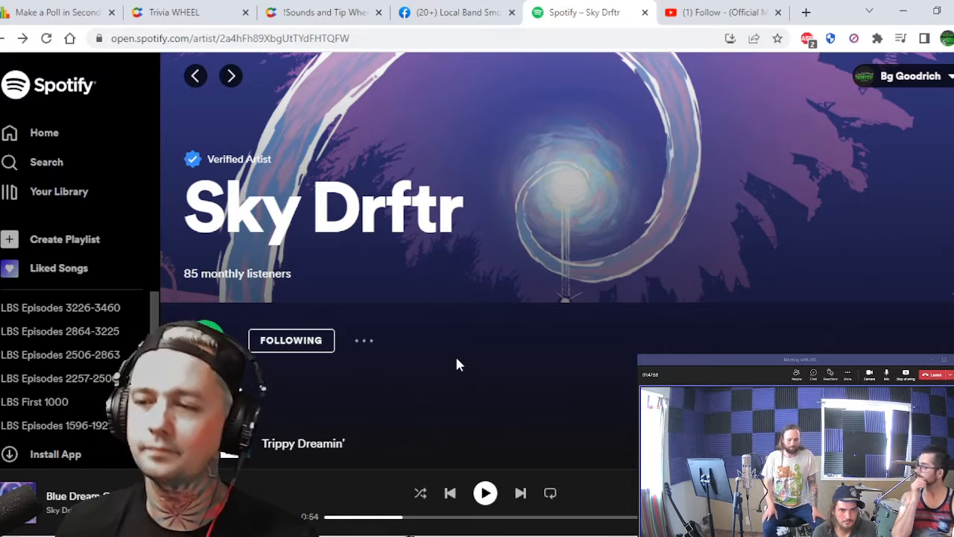
Step: Scroll down the Popular list past the playing Blue Dream On Gypsum
scroll(down, 3)
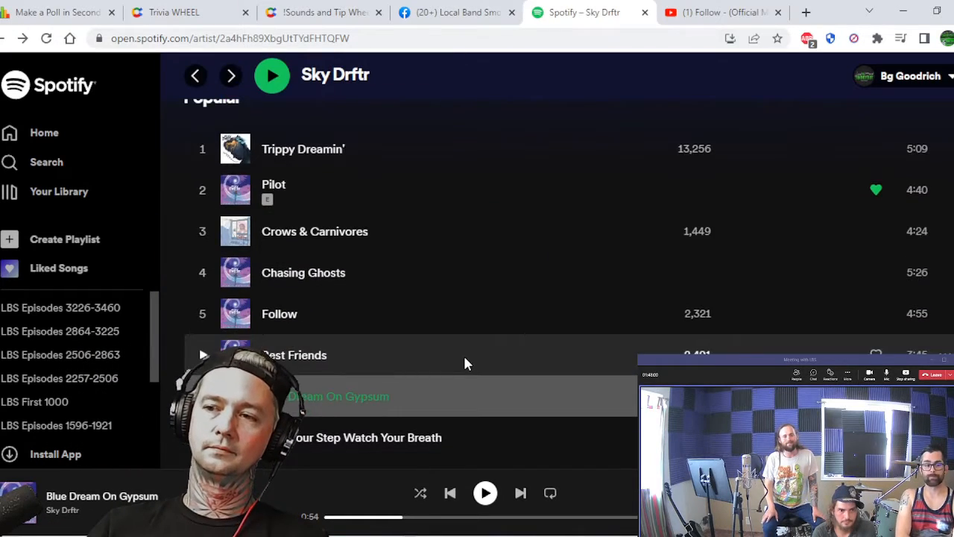
scroll(down, 3)
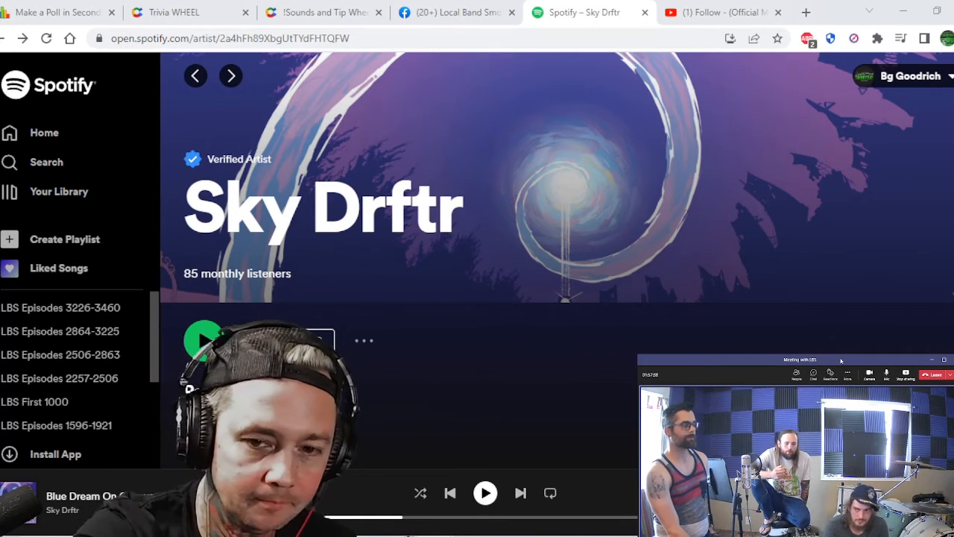
Step: Keep Sky Drftr's artist header showing 85 monthly listeners, Following and Trippy Dreamin'
click(290, 340)
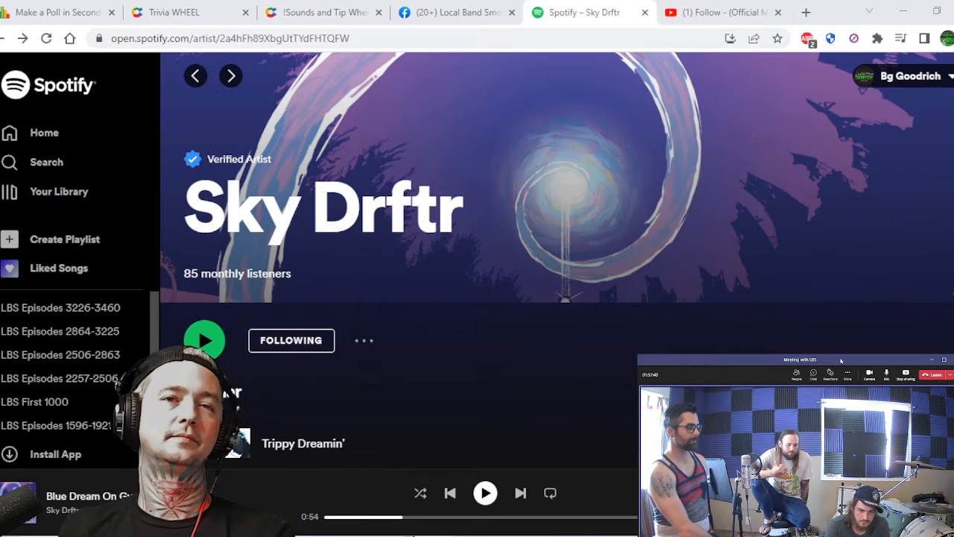